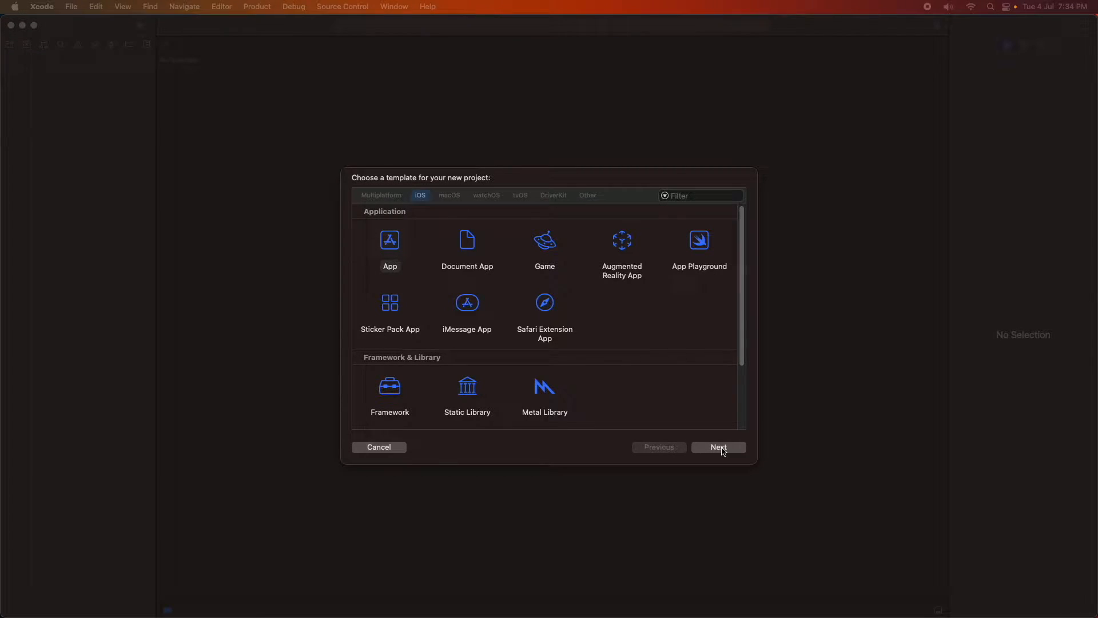
- Continue with the iOS App template, name the product CustomFontTutorial and proceed to the save location
left_click(718, 447)
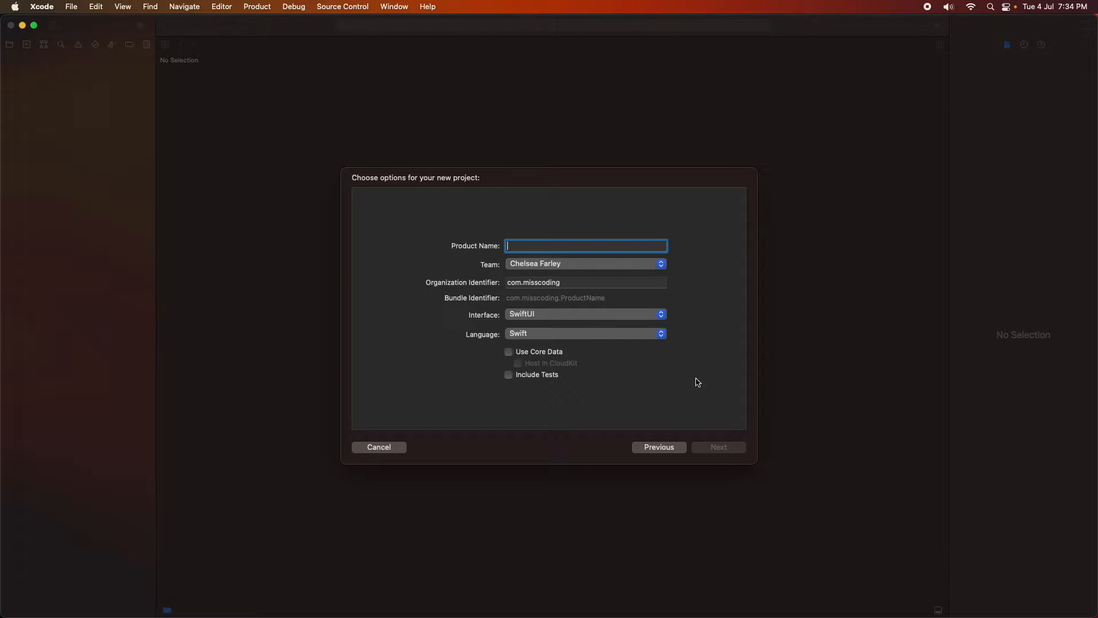
type("Custo")
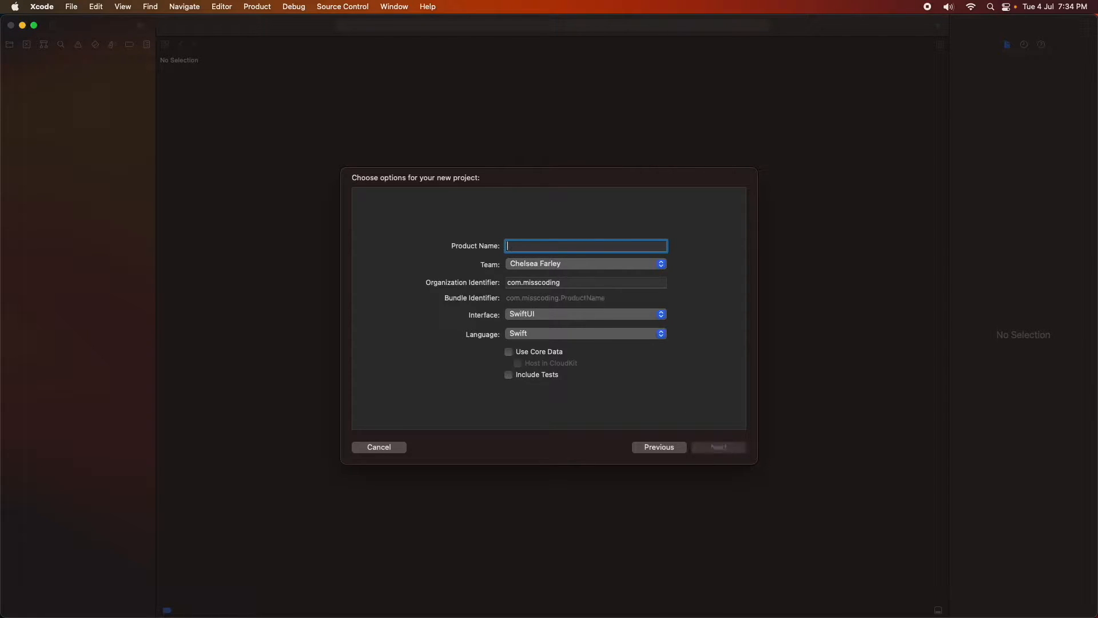
type("CustomFo")
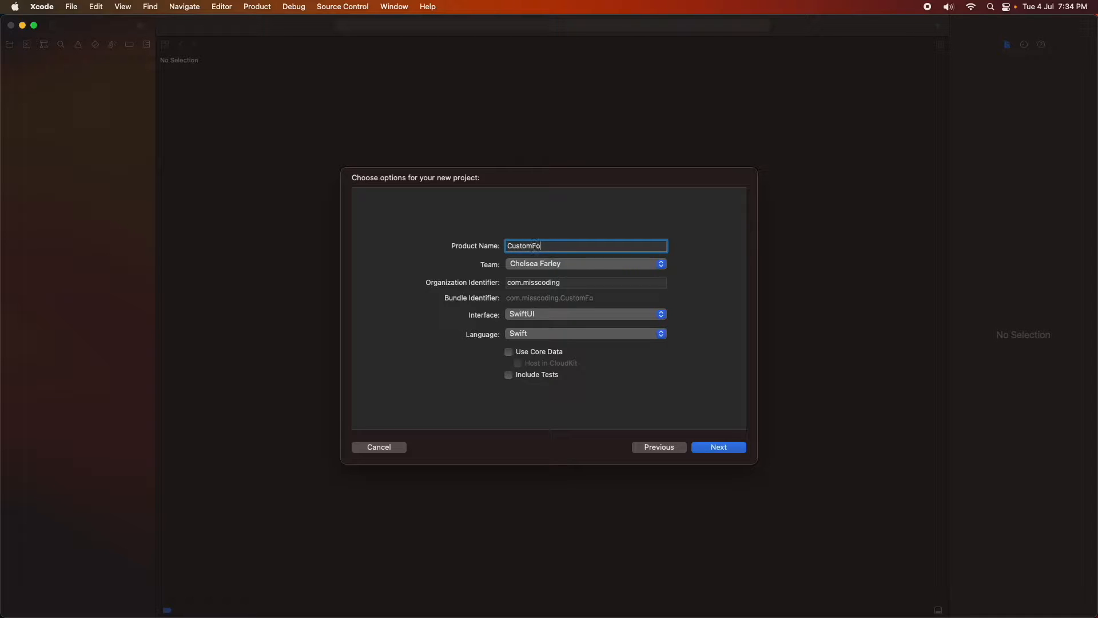
type("ntTutorial")
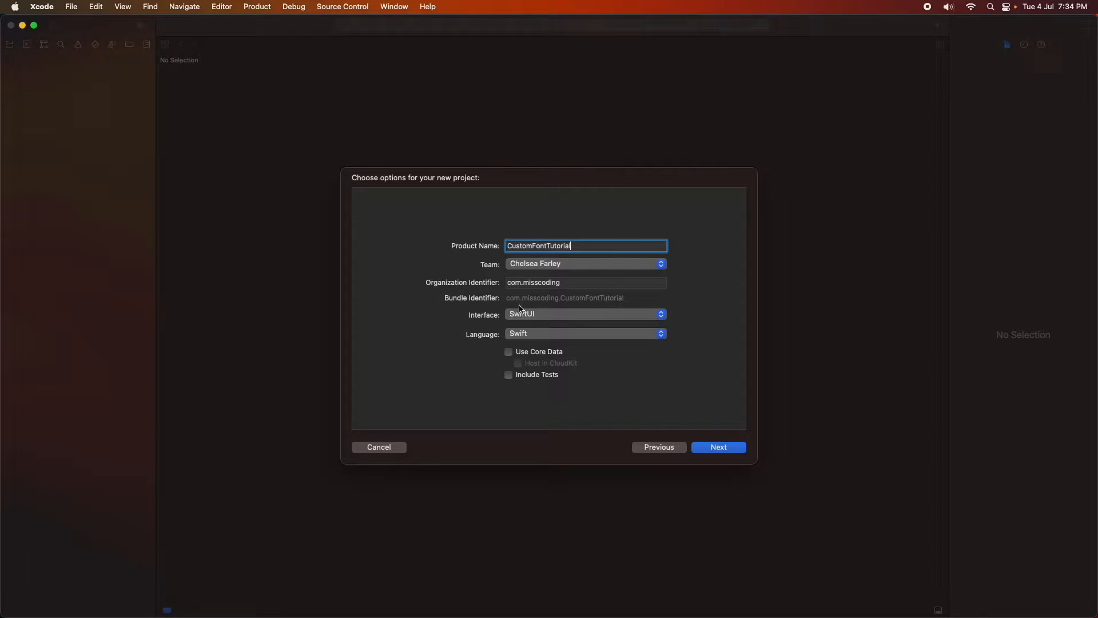
mouse_move(626, 387)
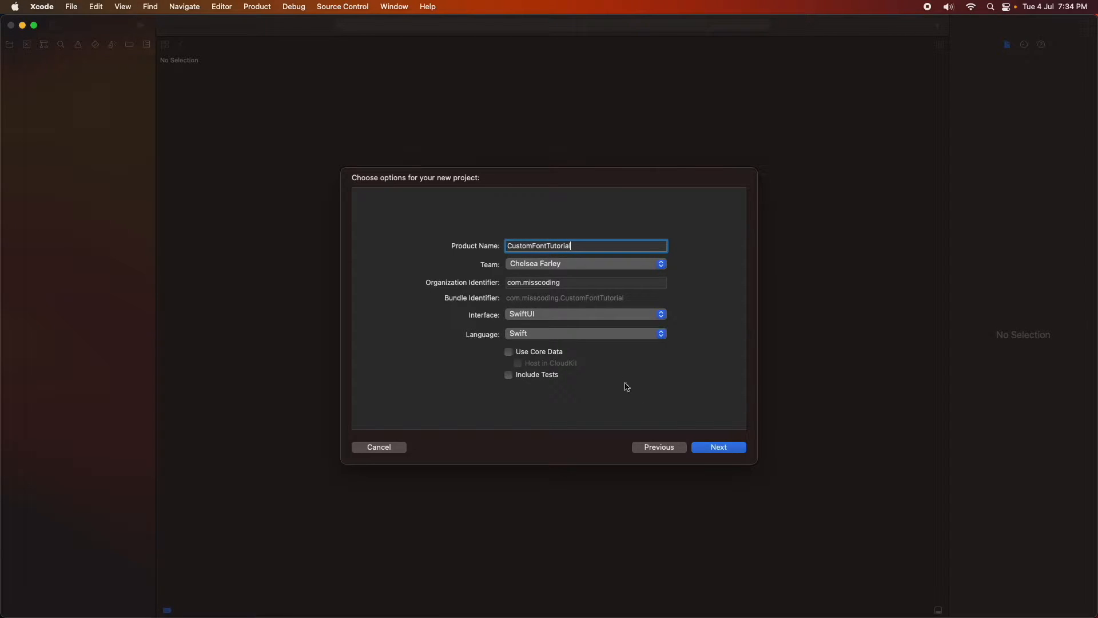
left_click(719, 447)
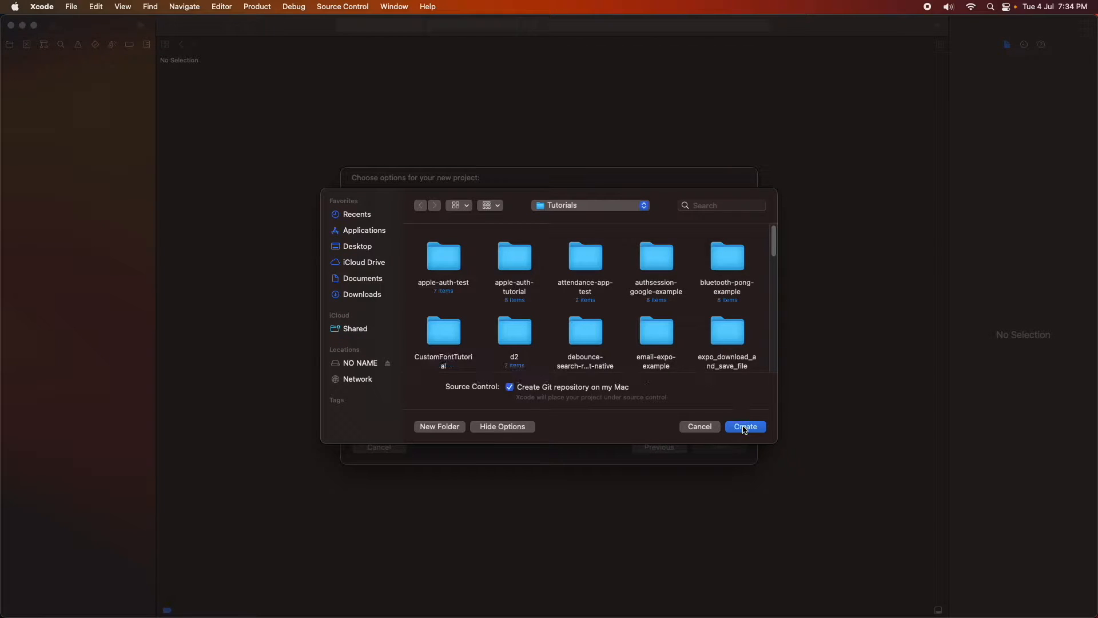
- Create the project in the Tutorials folder and add the MouldyCheese font file to the CustomFontTutorial target
left_click(744, 427)
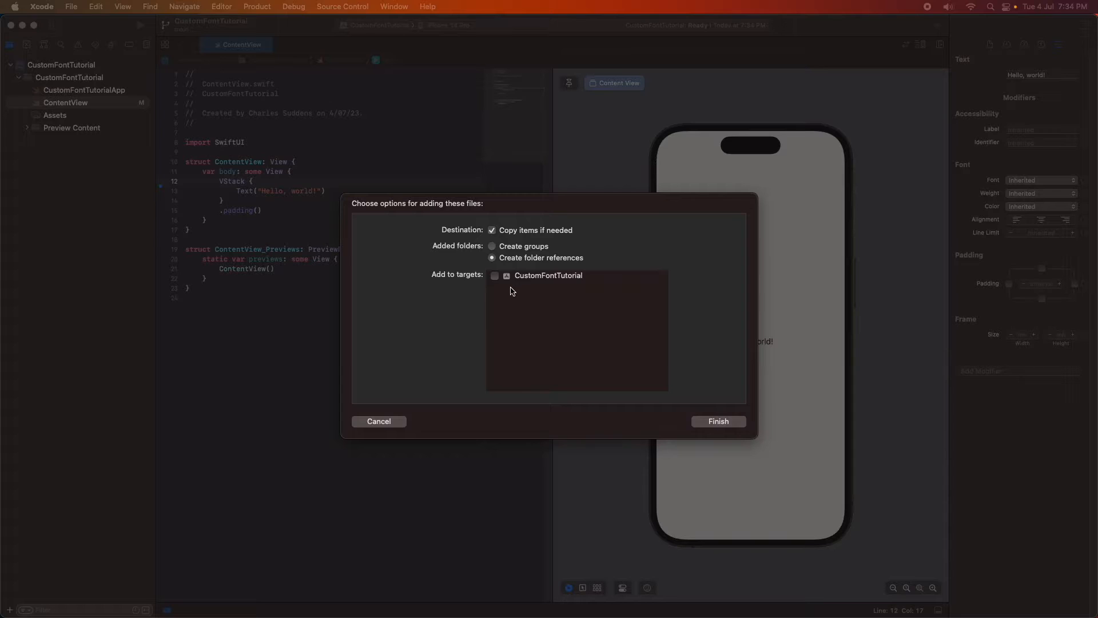
left_click(494, 275)
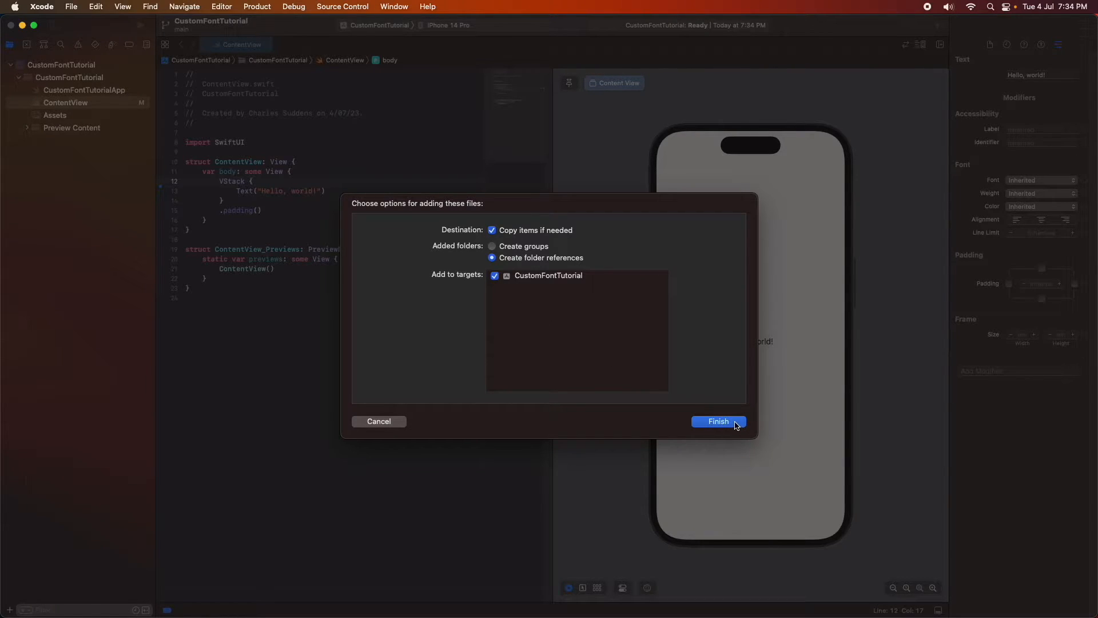
left_click(719, 421)
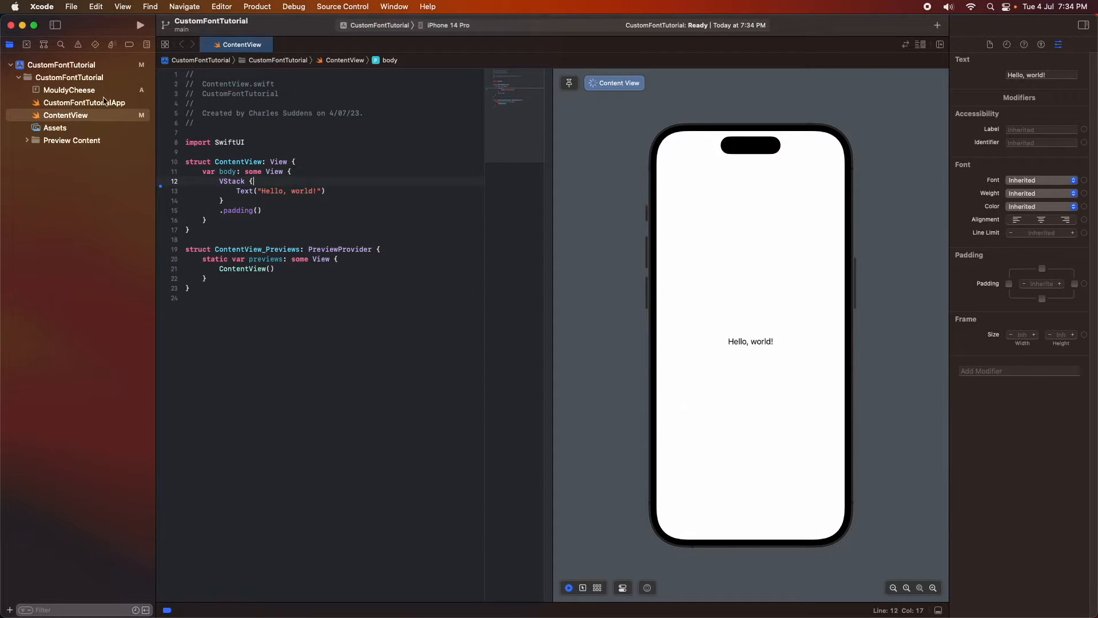
- View CustomFontTutorialApp, preview the MouldyCheese font glyphs, then select the source folder
left_click(83, 102)
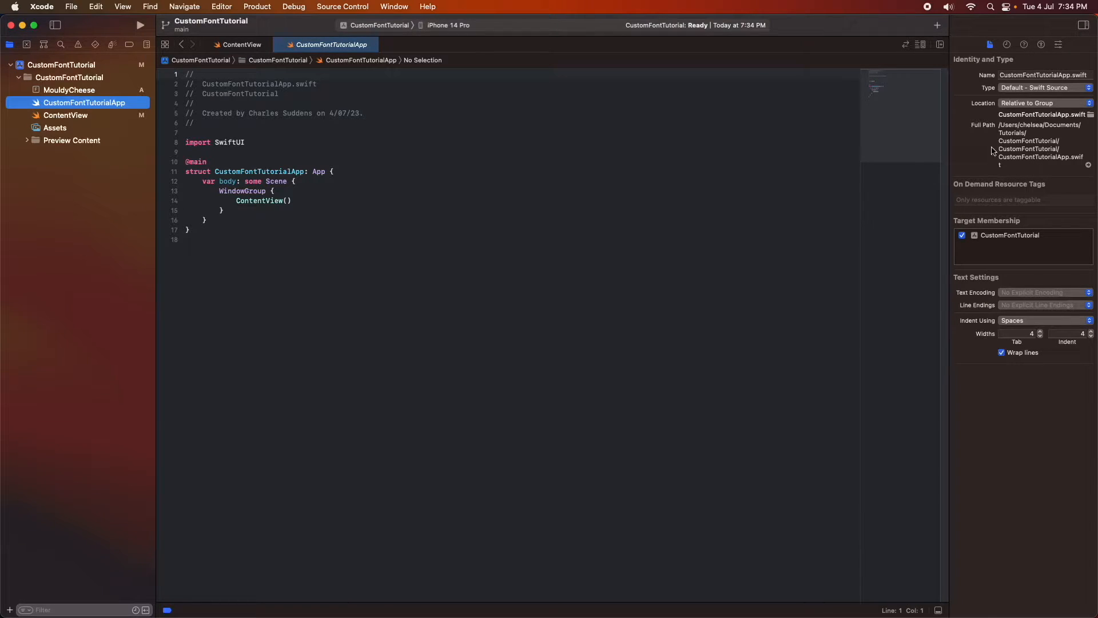
left_click(69, 89)
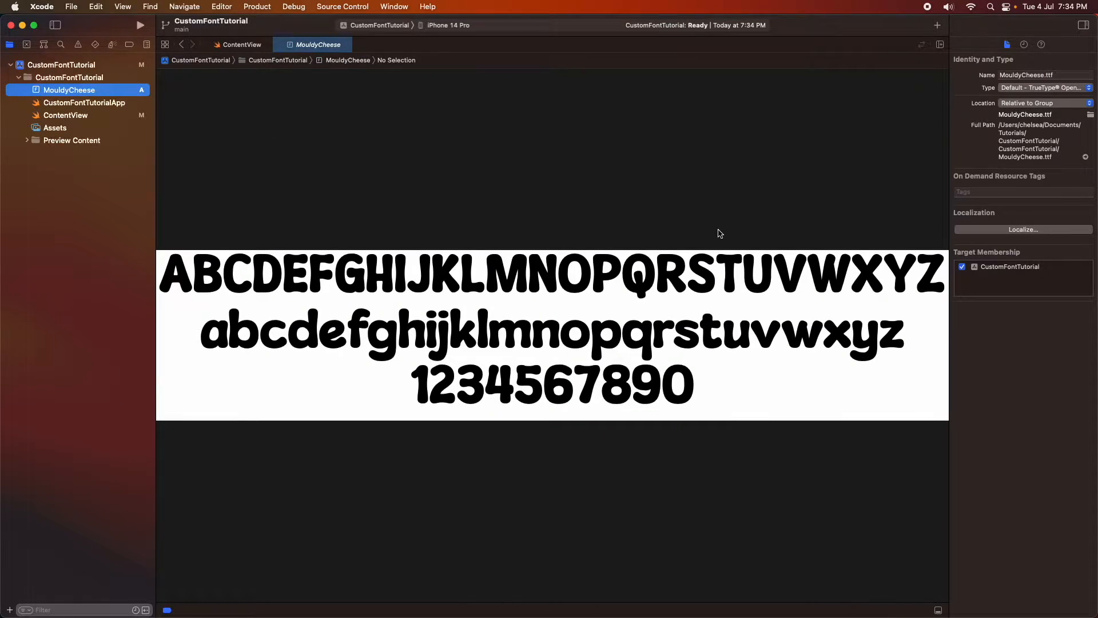
mouse_move(844, 233)
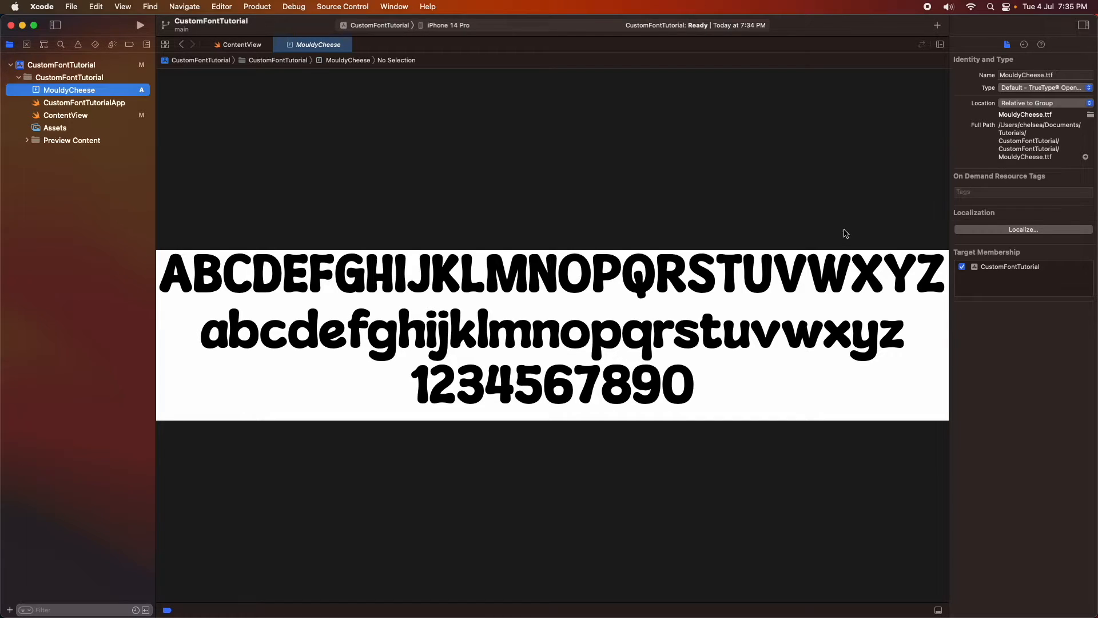
mouse_move(93, 110)
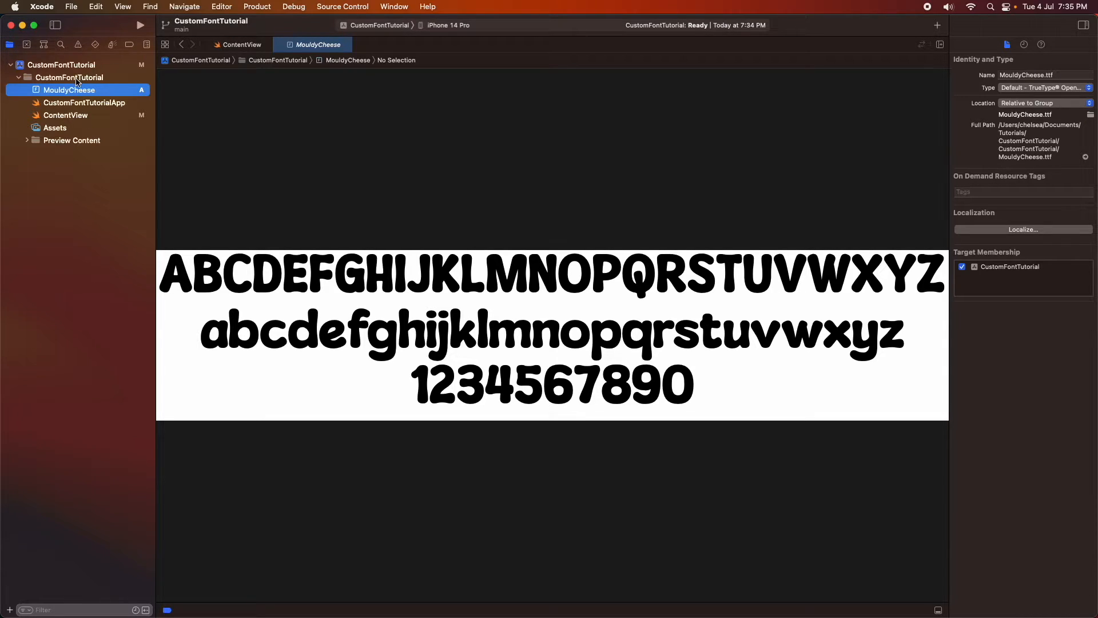
left_click(68, 77)
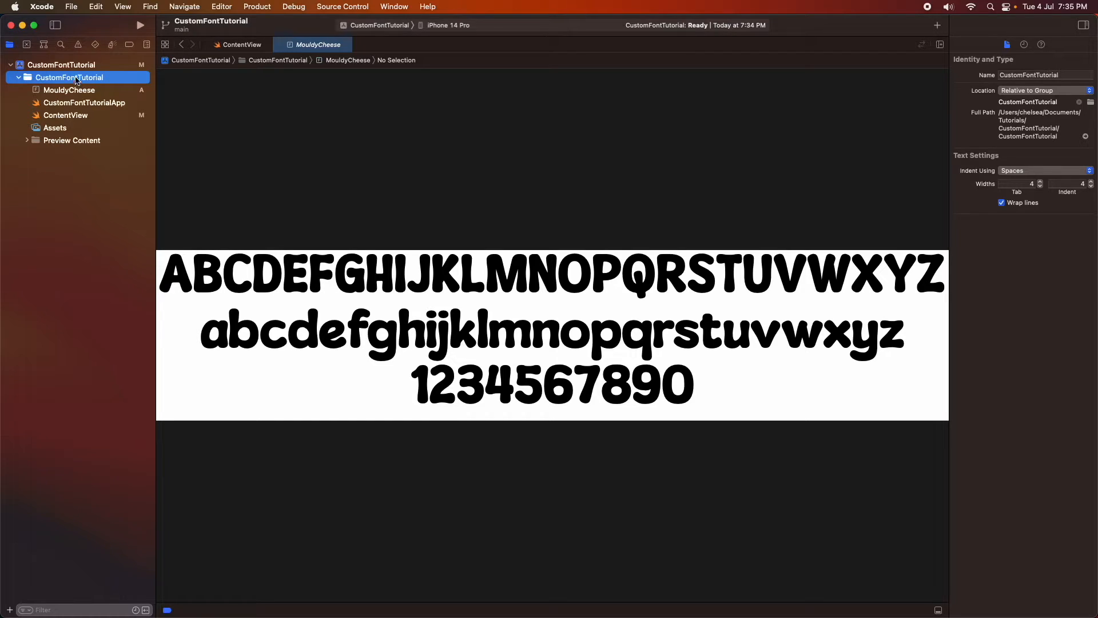
- Add a 'Fonts provided by application' key to the CustomFontTutorial target's Info properties
left_click(70, 64)
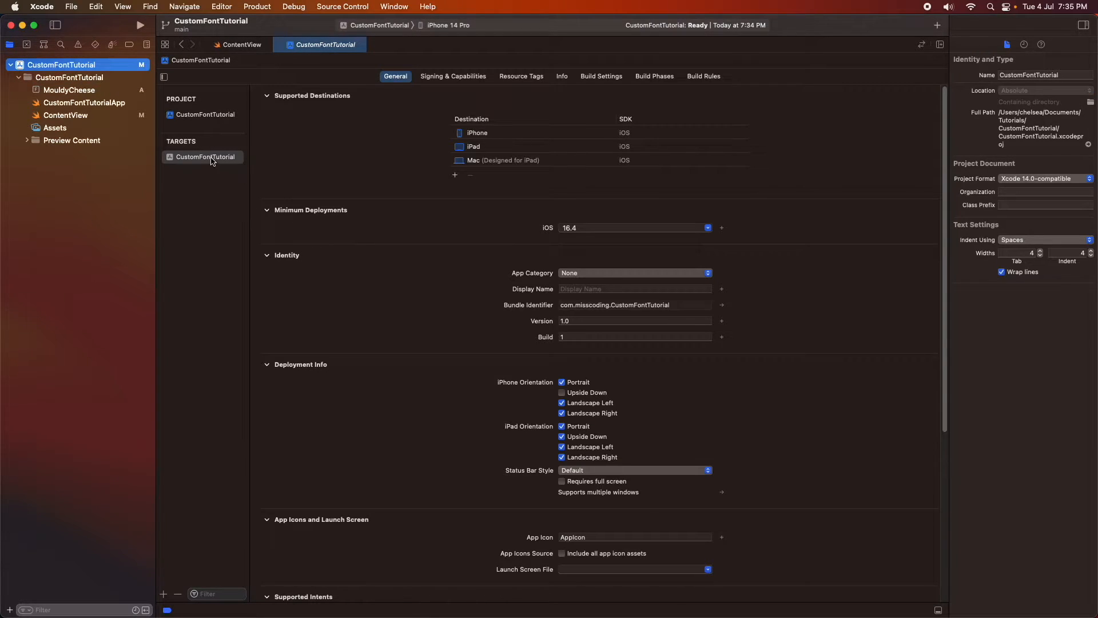
left_click(204, 157)
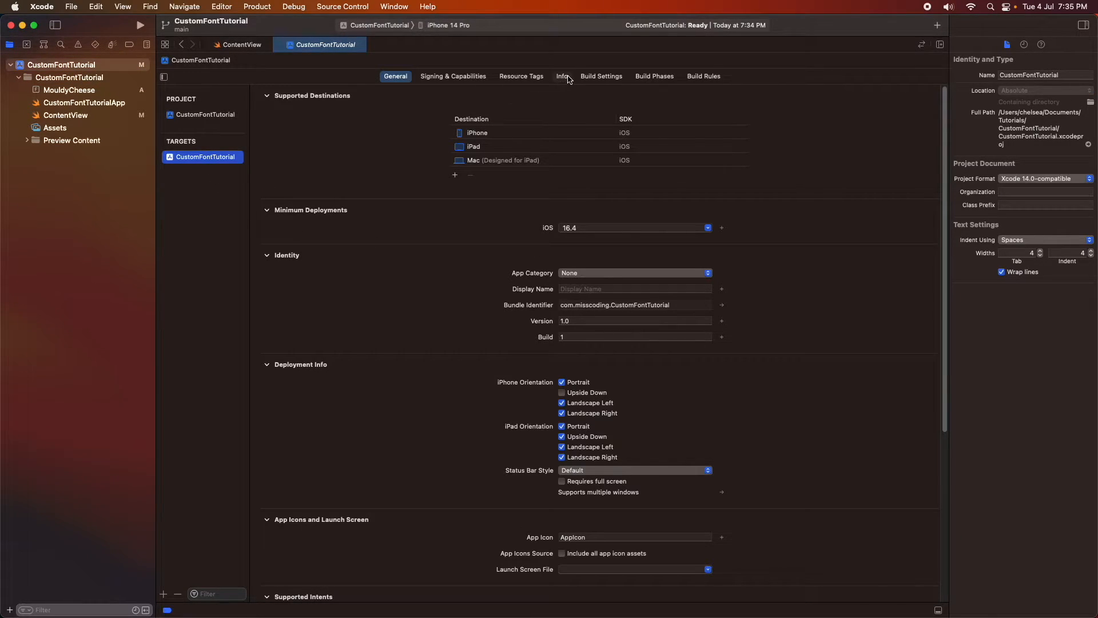
left_click(561, 75)
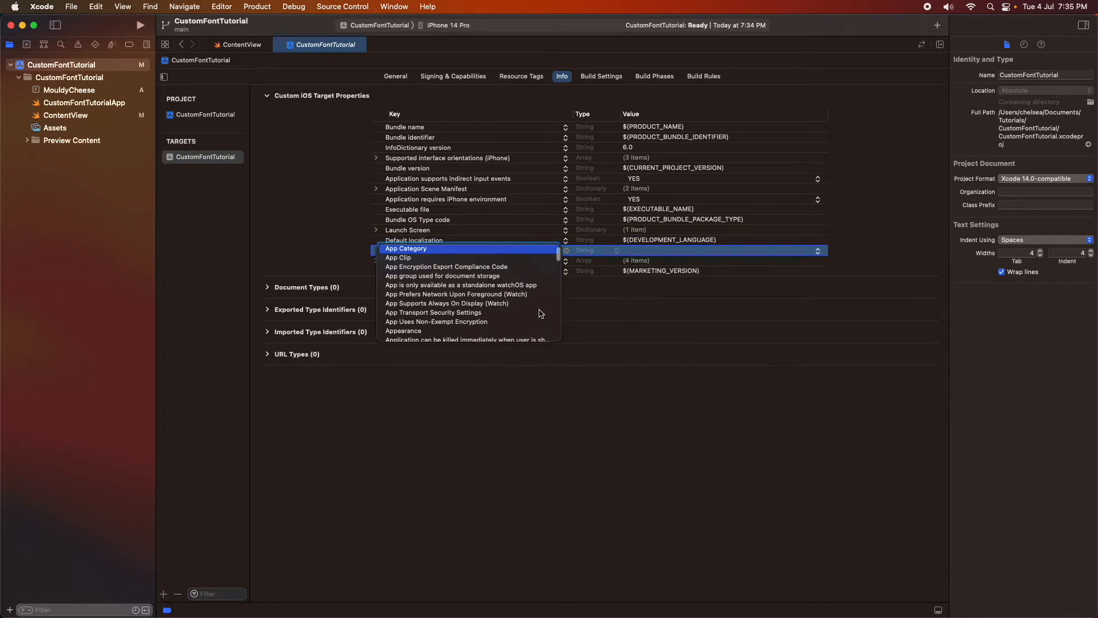
mouse_move(560, 261)
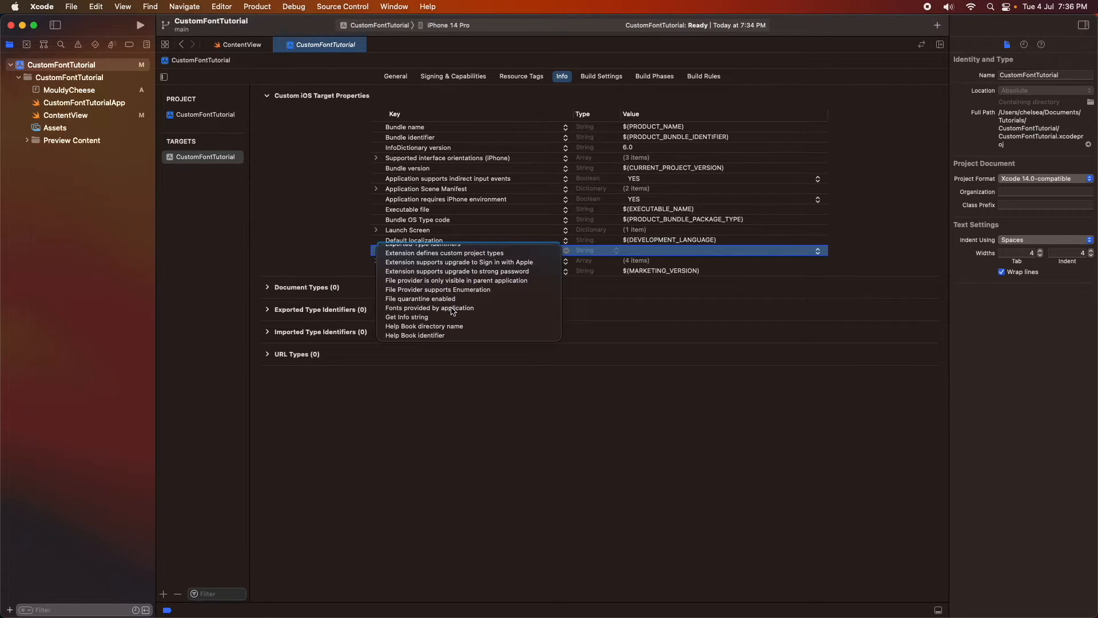
left_click(429, 308)
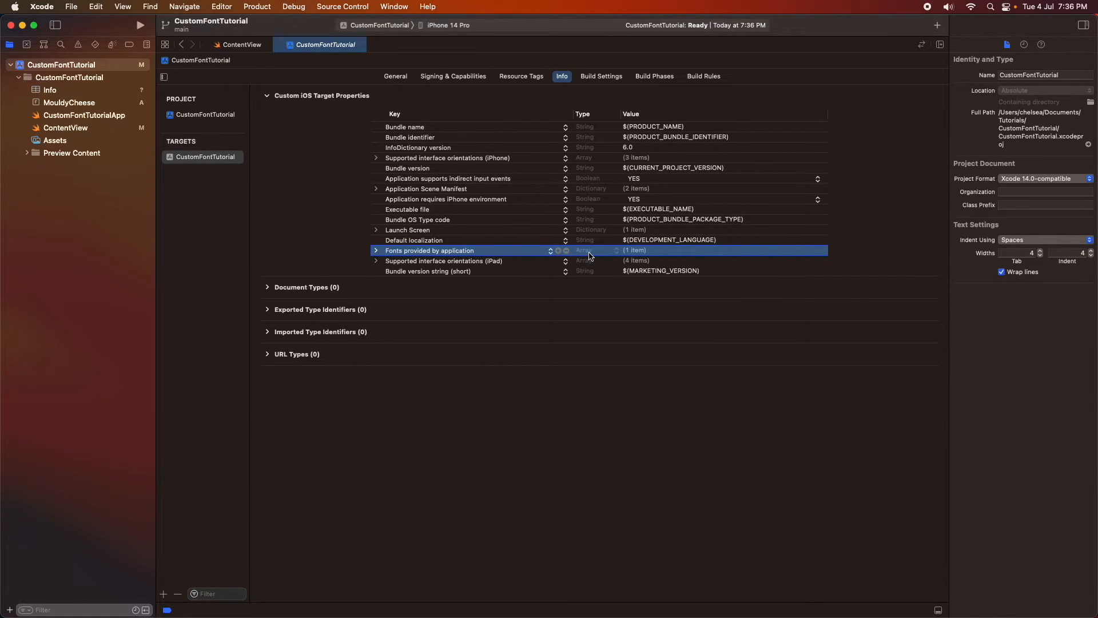
- Set Item 0 of the fonts list to MouldyCheese.ttf
left_click(376, 250)
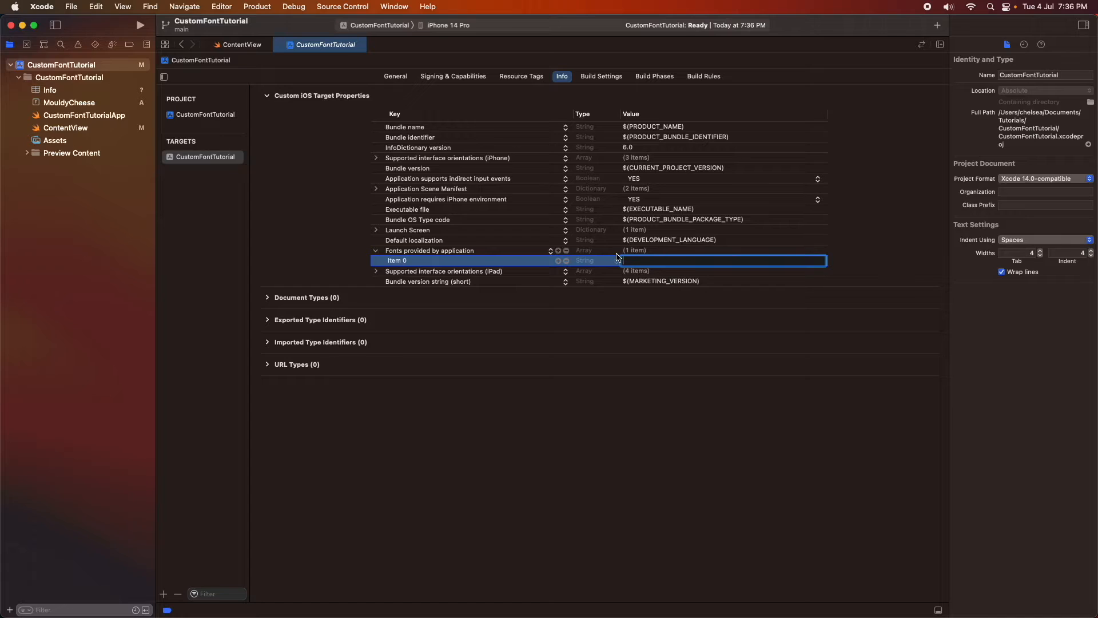
type("Mould")
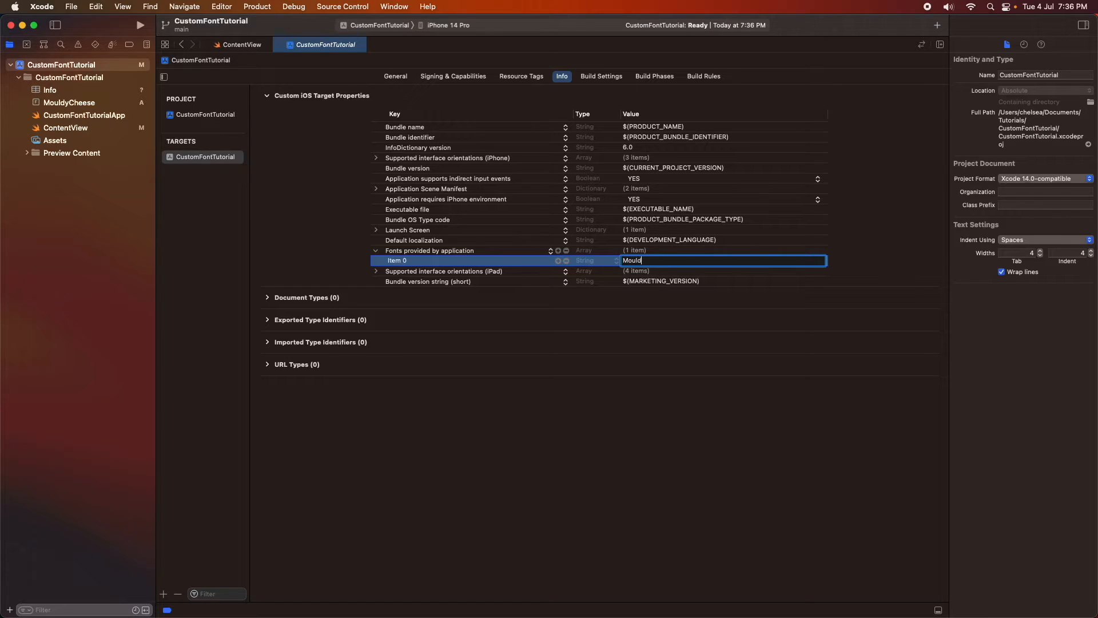
type("yChees")
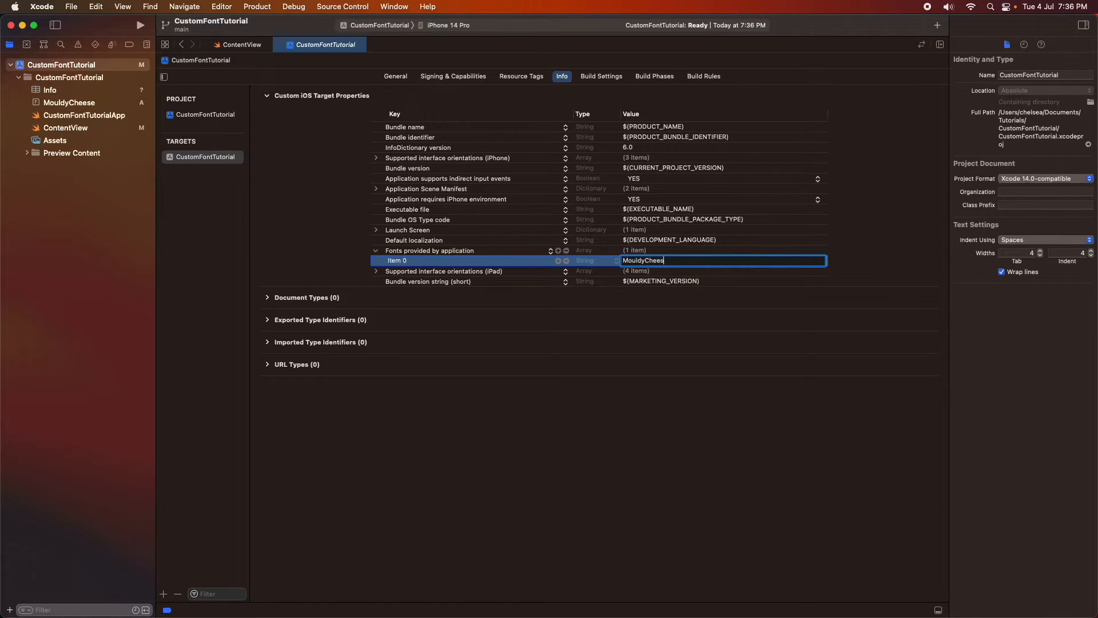
type("e.ttf")
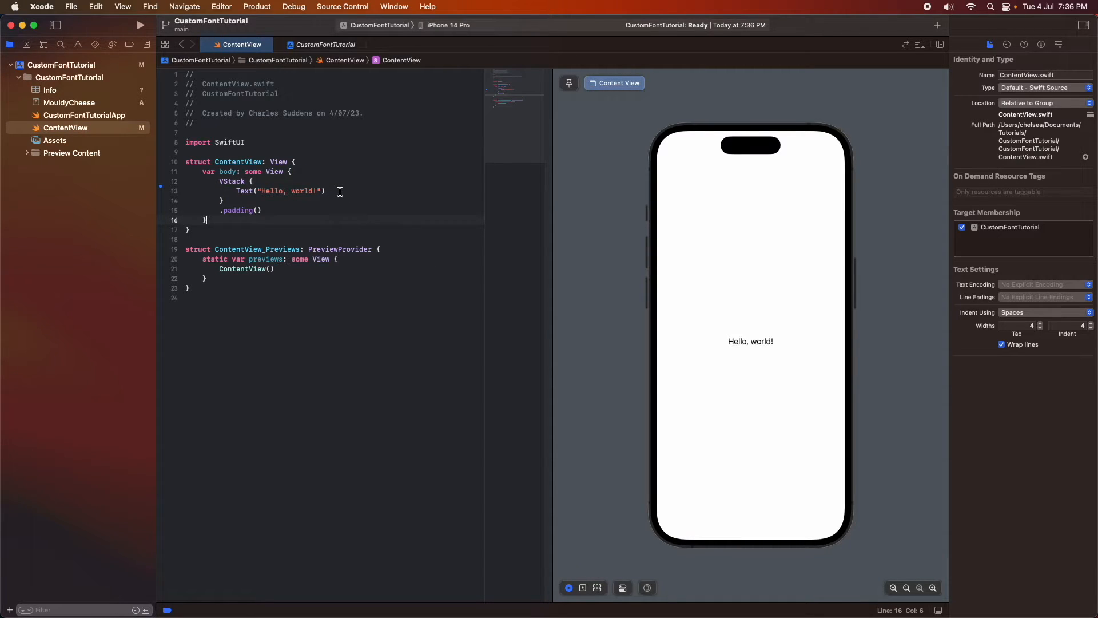
- Append .font(Font.custom("MoldyCheese", size: 20)) to the Text view via autocomplete, then bring up Spotlight
type(".")
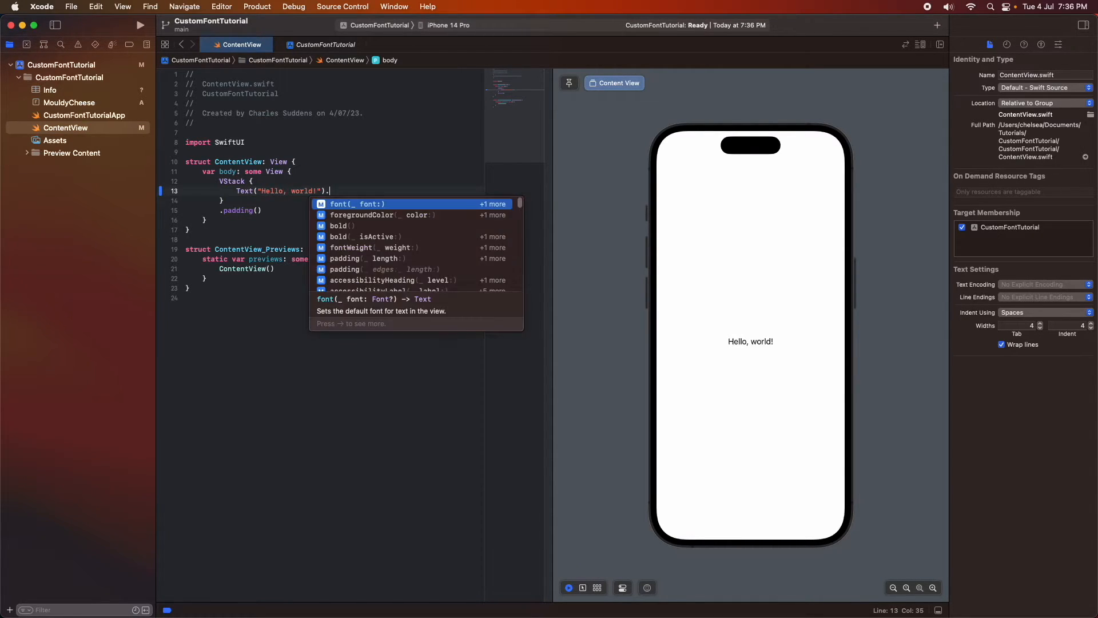
type("c")
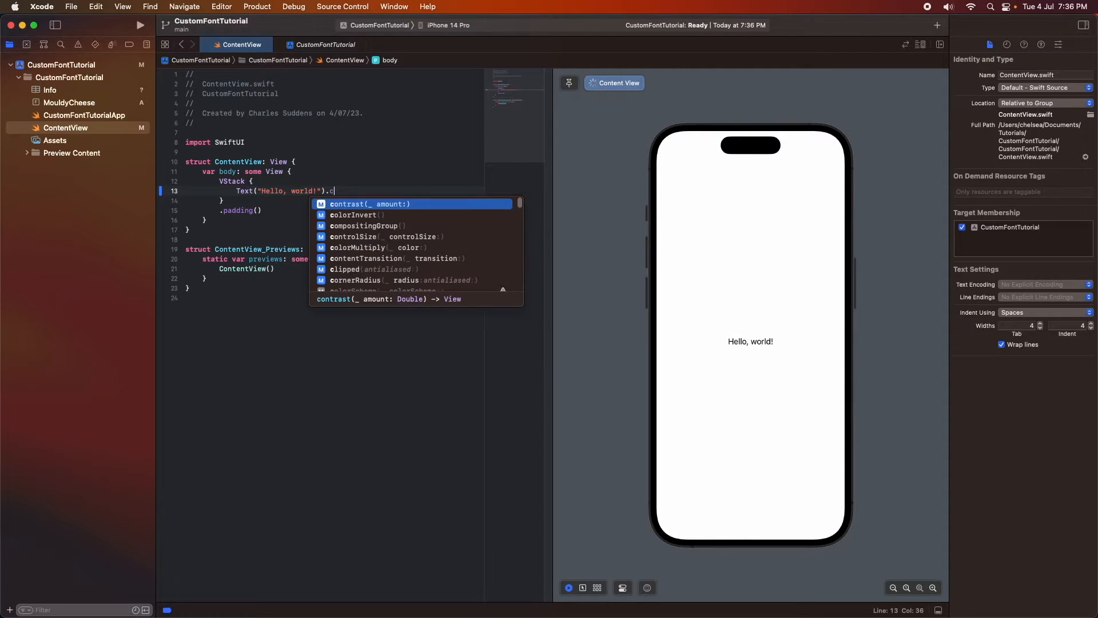
type("f")
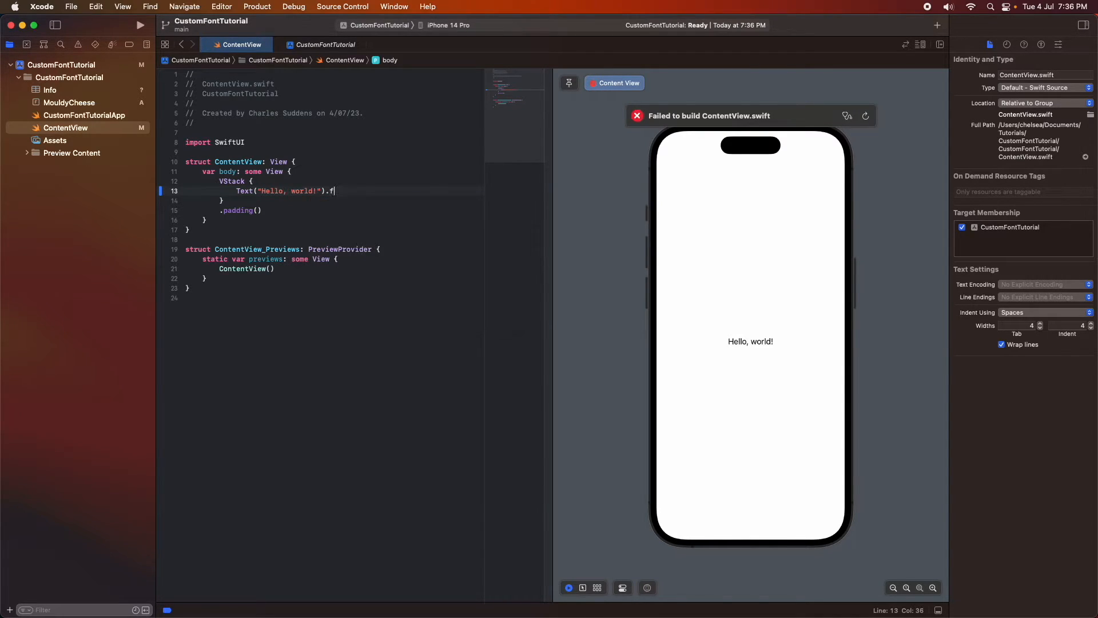
type("ont(Font.custom(\"\", size: CGFloat")
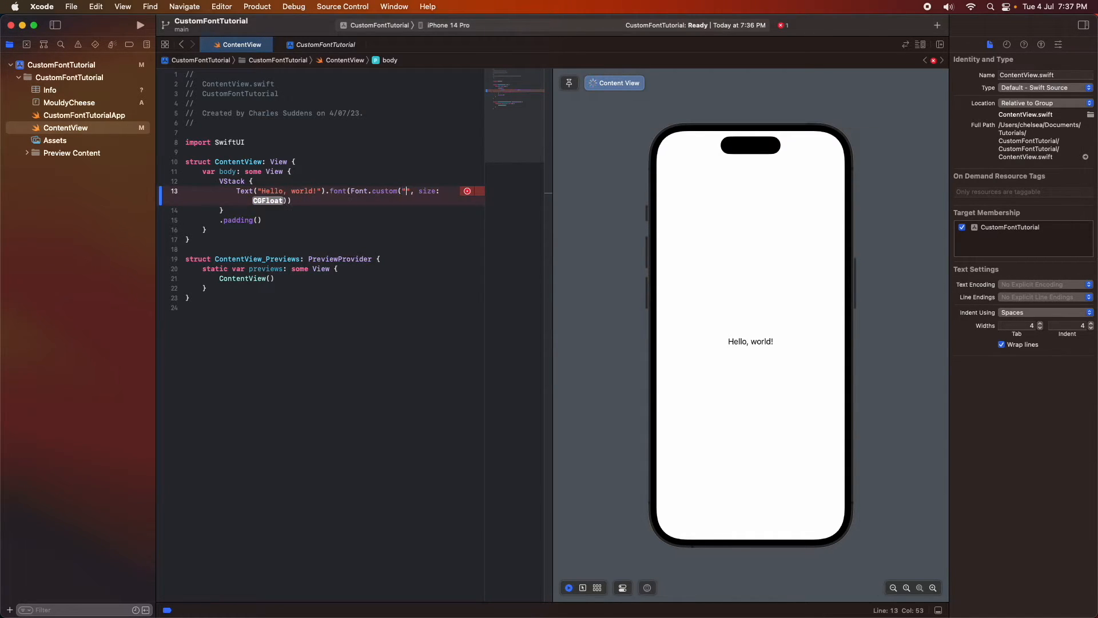
type("MoldyCheese")
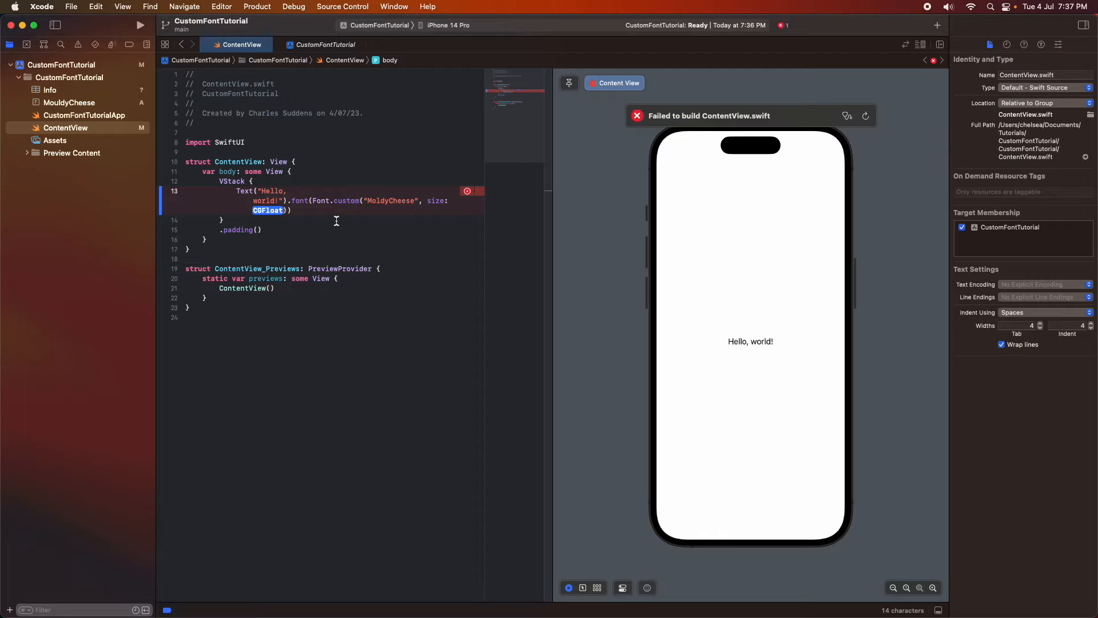
type("20")
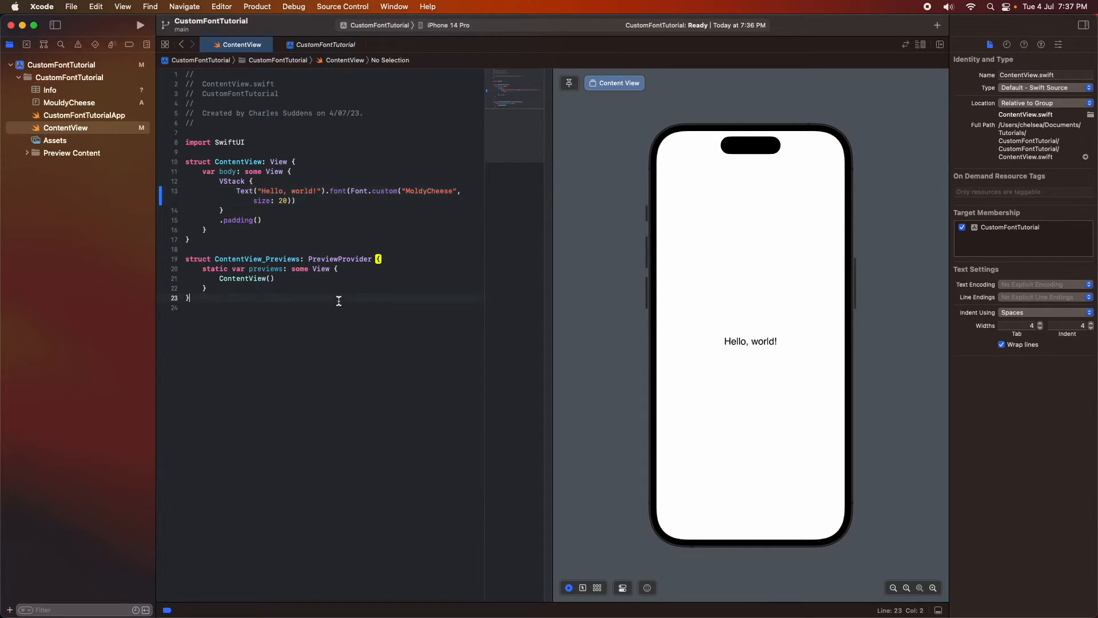
key("cmd+space")
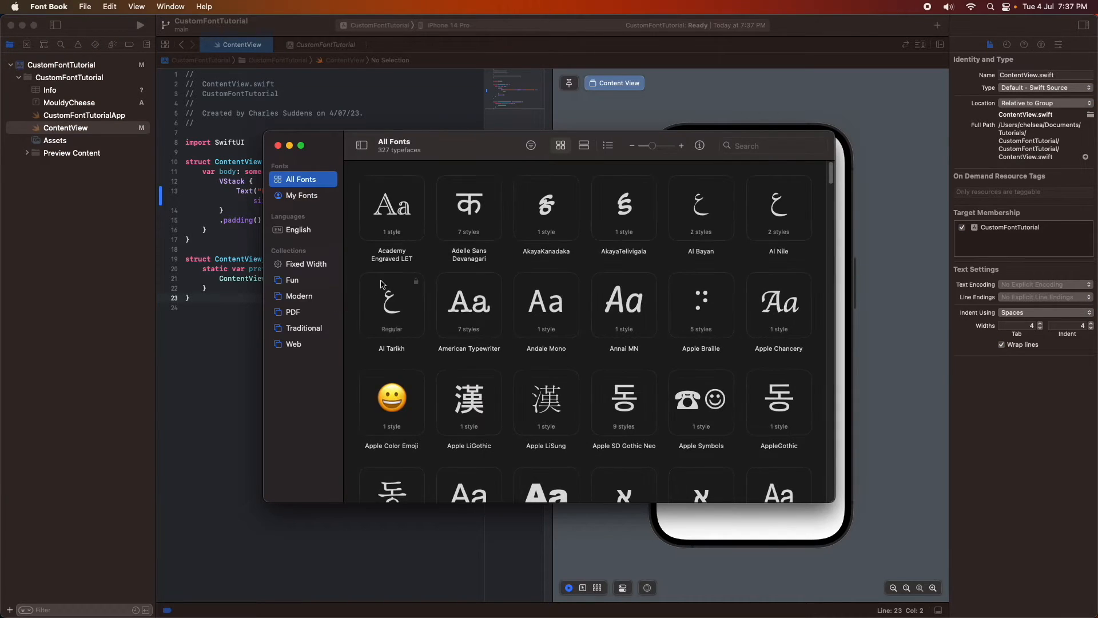
- Locate Mouldy Cheese in Font Book's All Fonts grid and open its preview
scroll("down", 3)
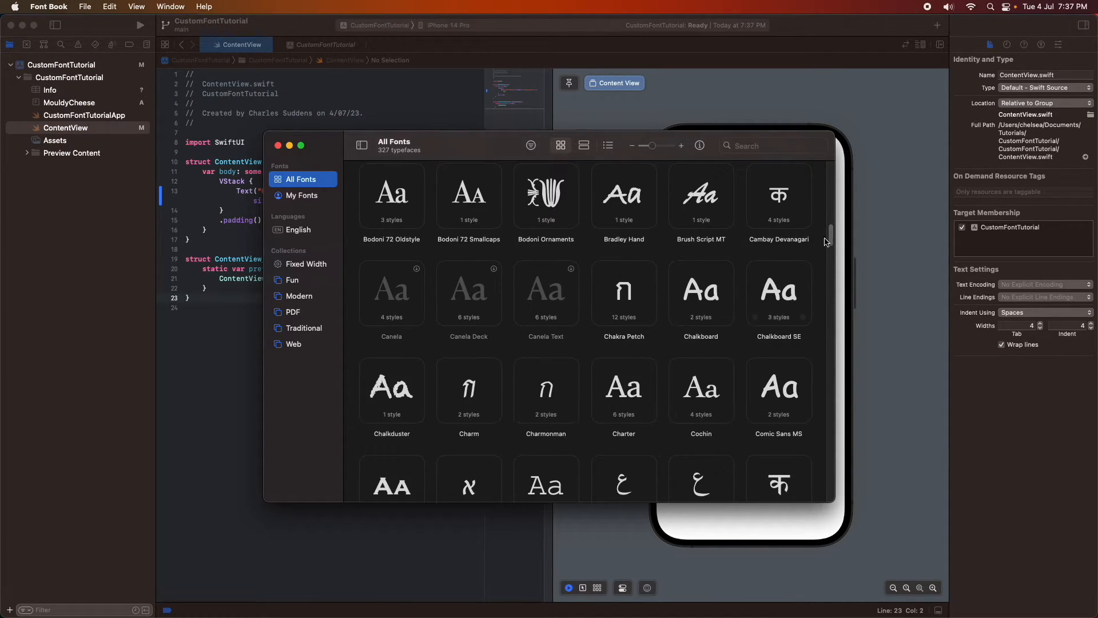
scroll("down", 3)
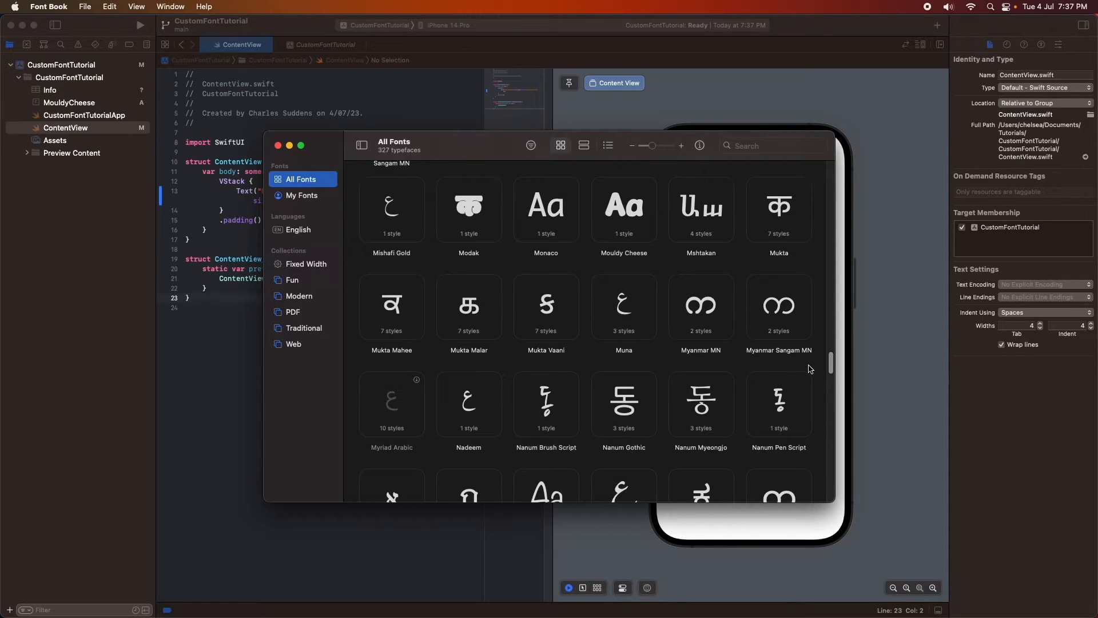
left_click(624, 205)
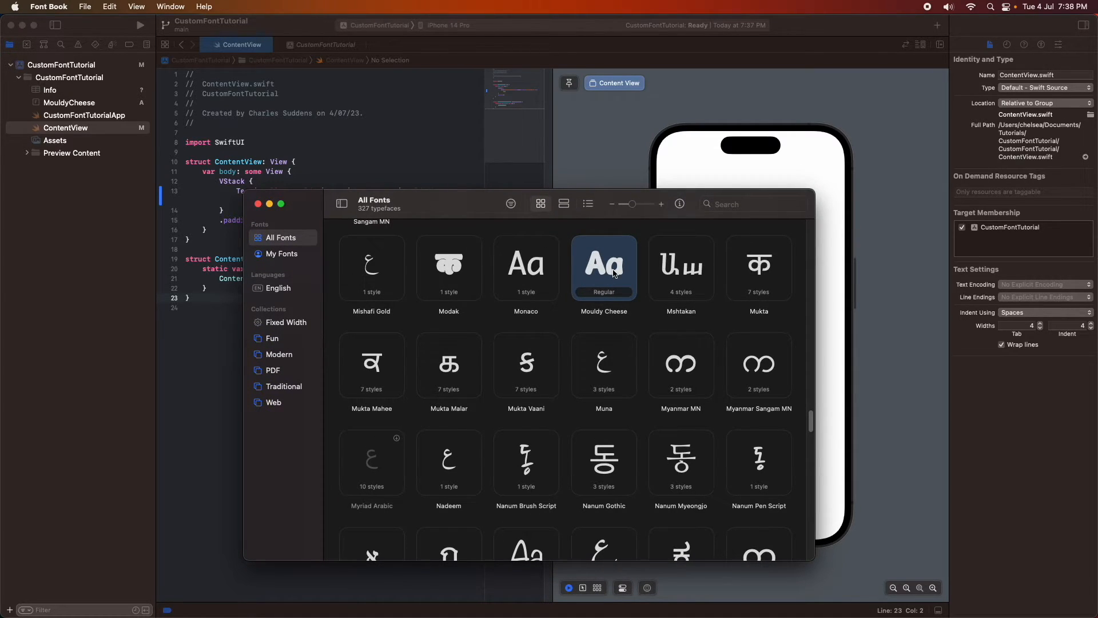
double_click(604, 267)
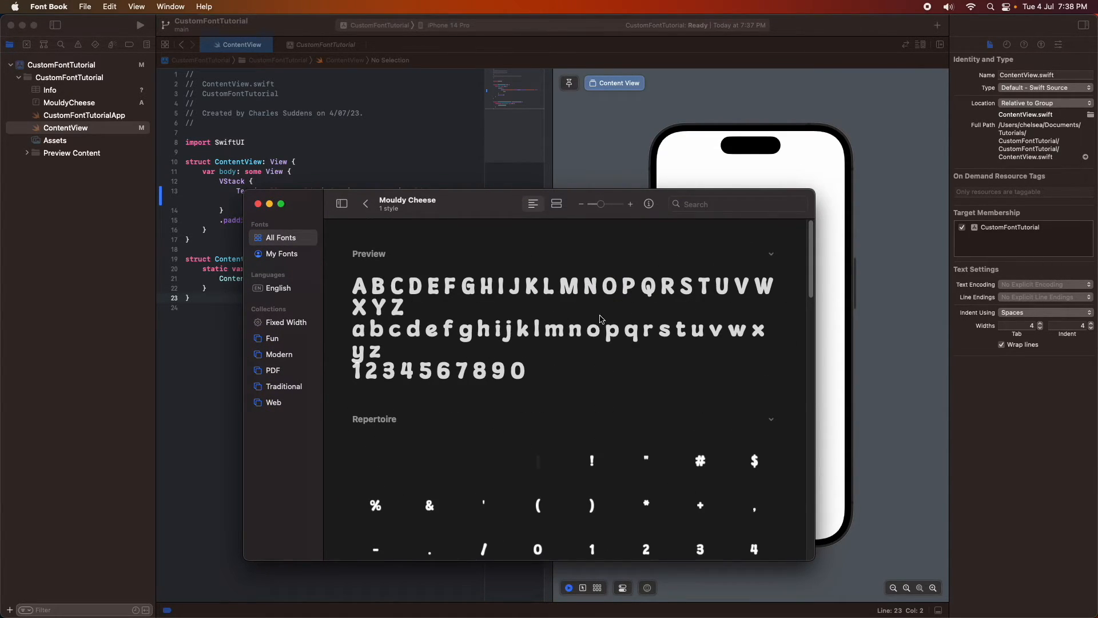
- Show the font's information panel with Details and Usage sections expanded
left_click(647, 204)
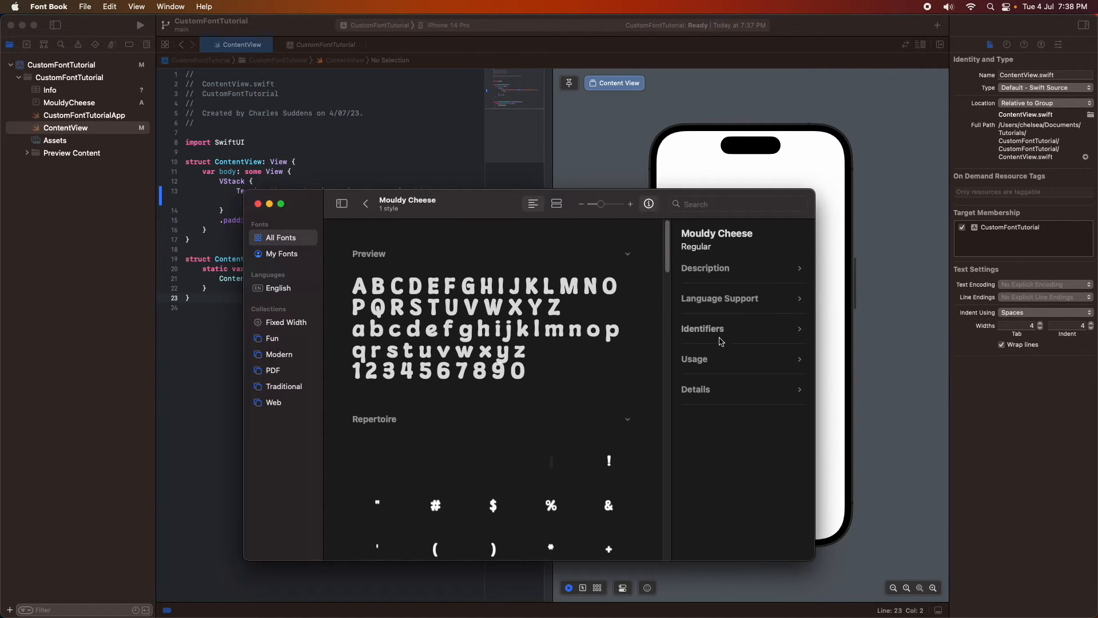
left_click(697, 389)
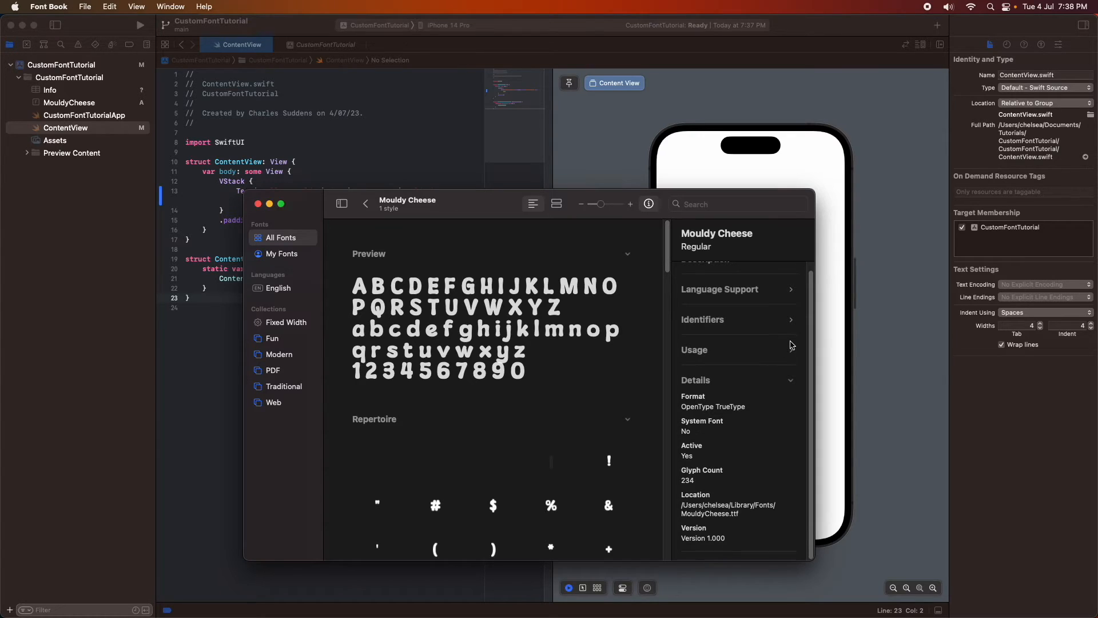
left_click(694, 350)
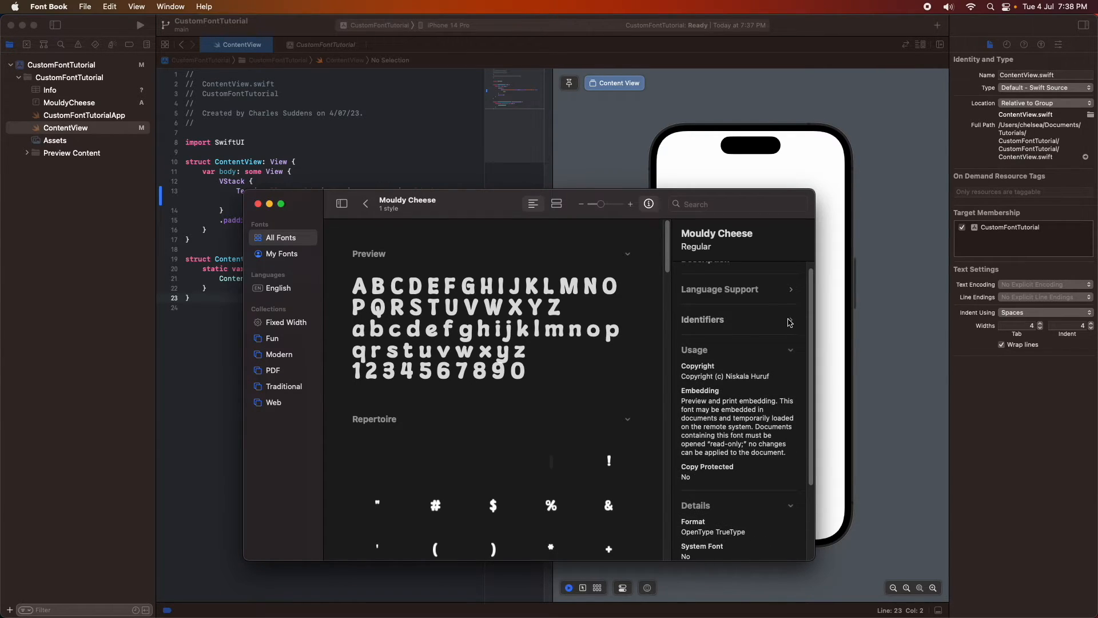
left_click(702, 319)
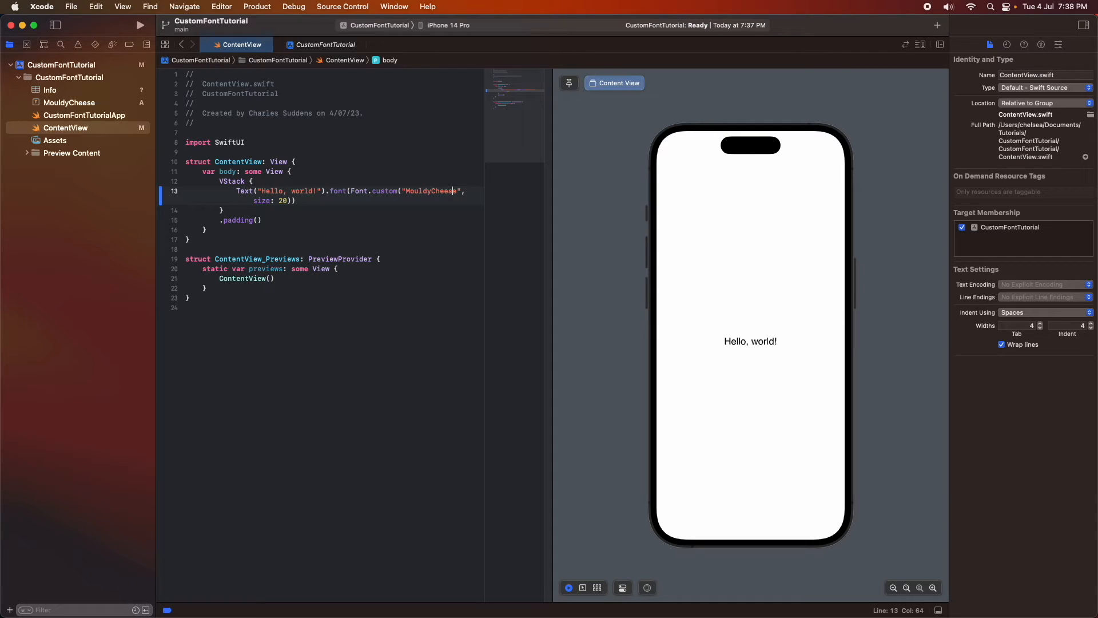
- Change the font name to "MouldyCheese-Regular" and begin appending a colour modifier
type("-Reg")
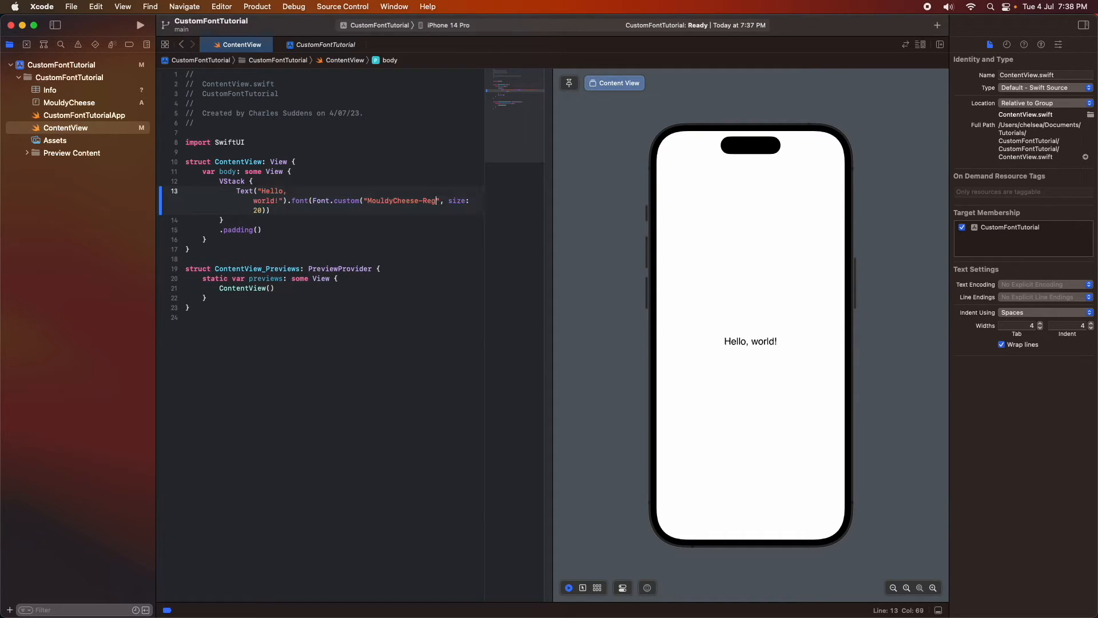
type("ular")
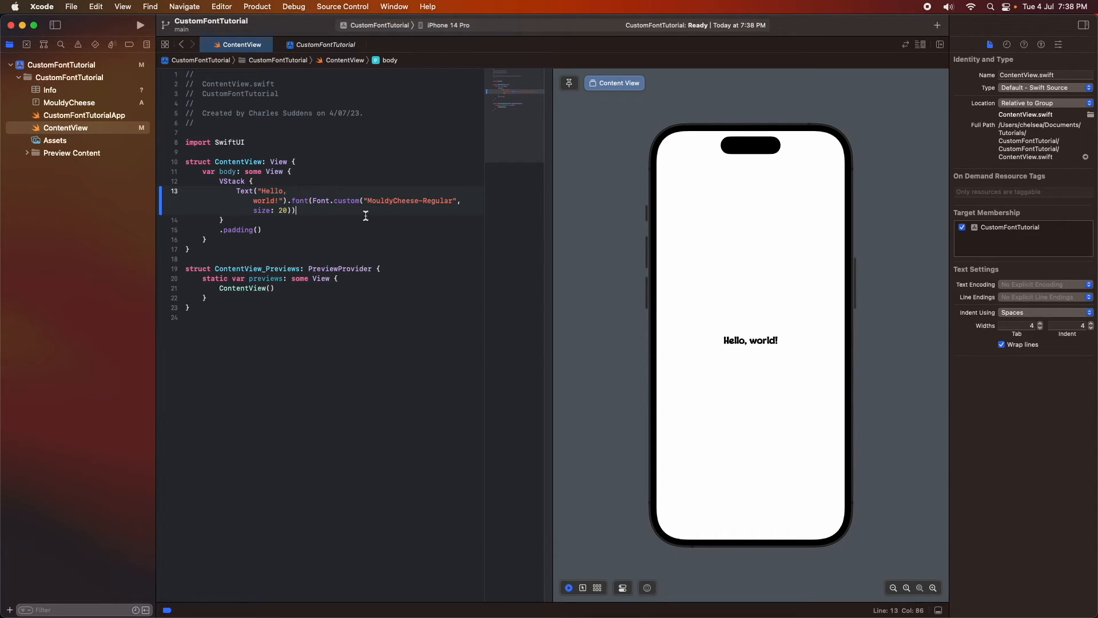
type(".")
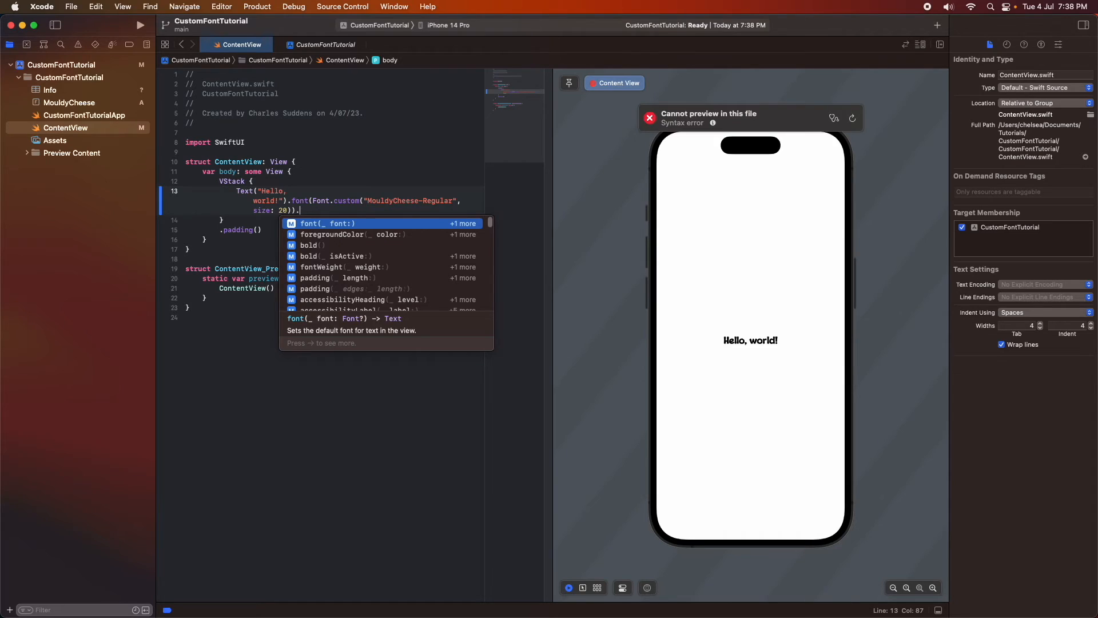
type("co")
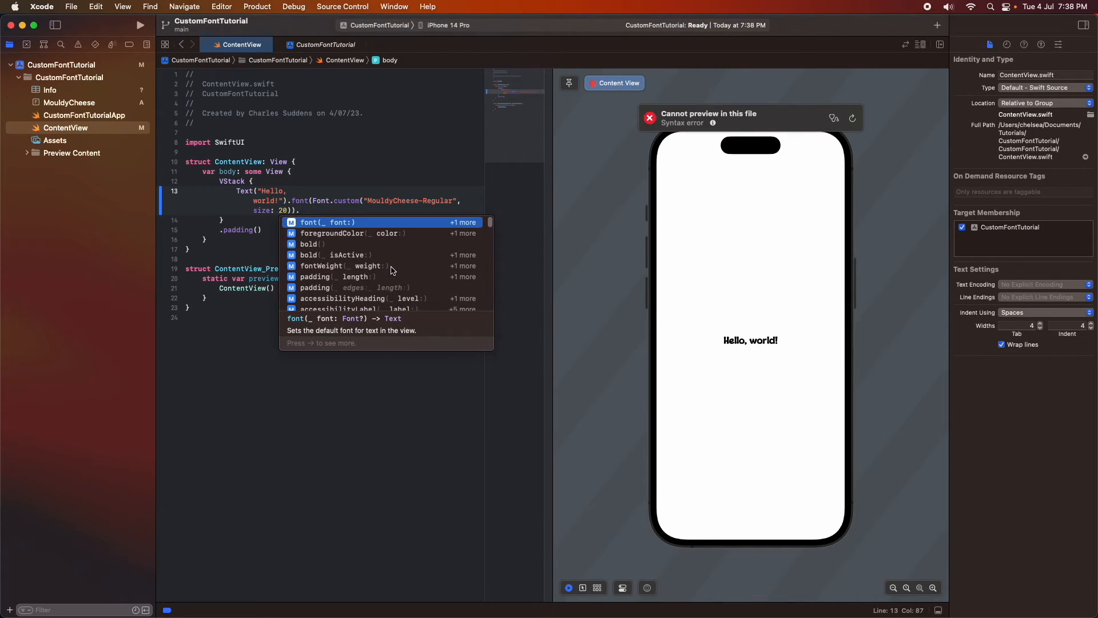
- Add .foregroundColor(Color.green) and raise the font size from 20 to 50
key("Down")
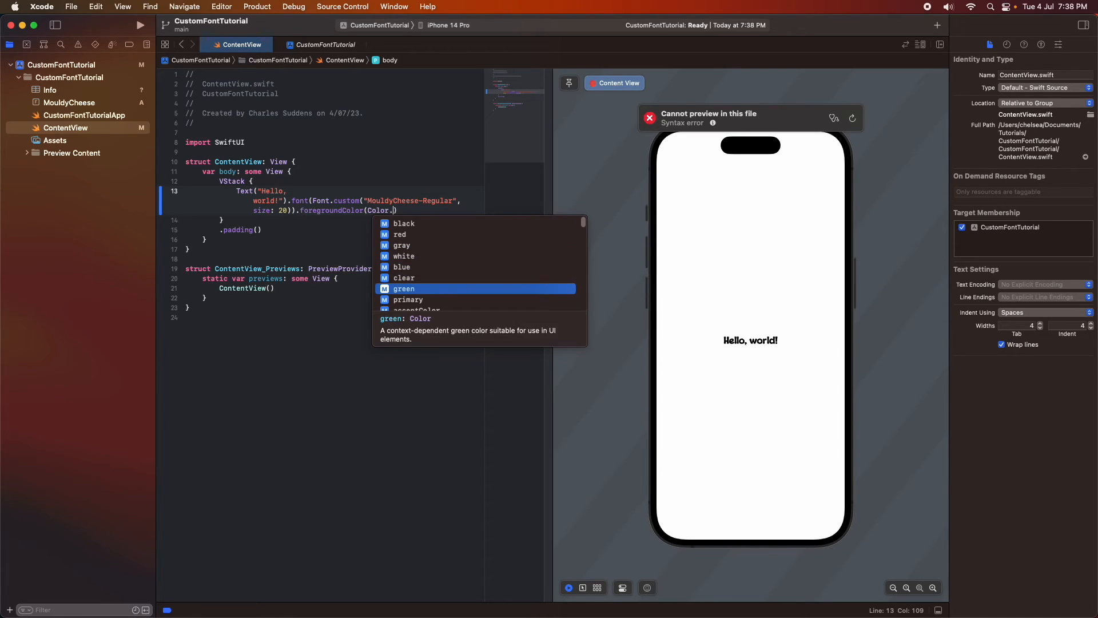
left_click(404, 289)
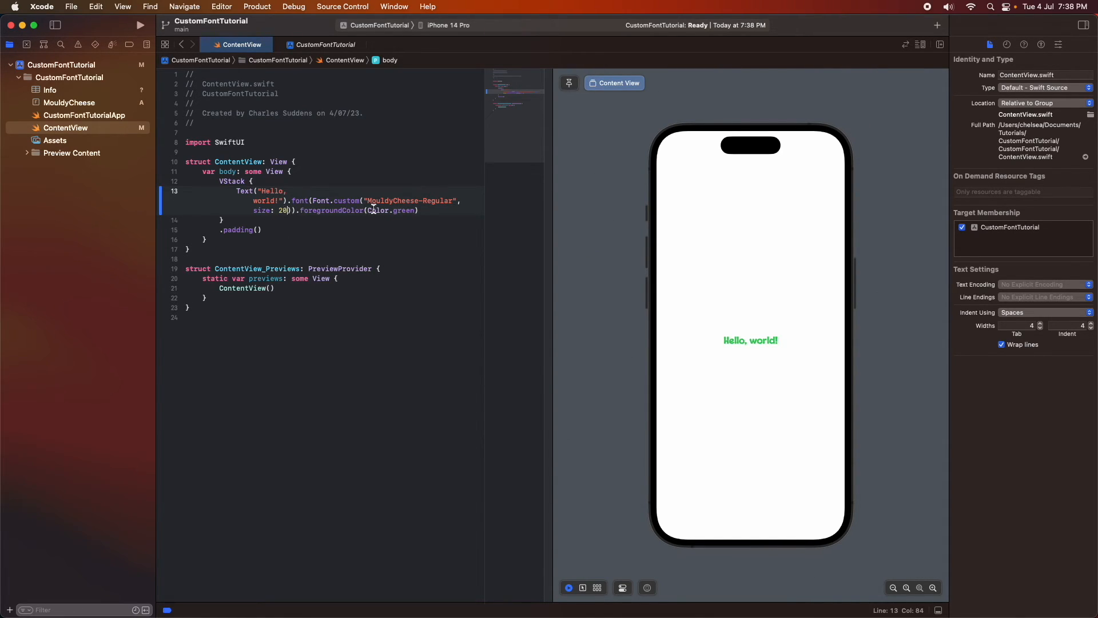
type("50")
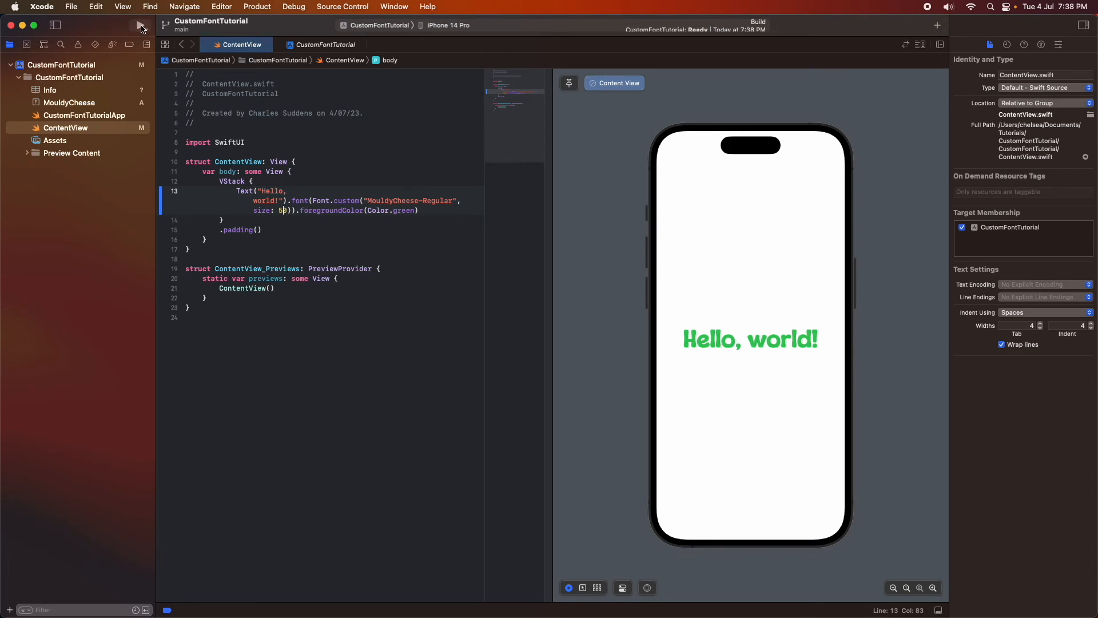
- Build and run the app on the iPhone 14 Pro Simulator
left_click(138, 24)
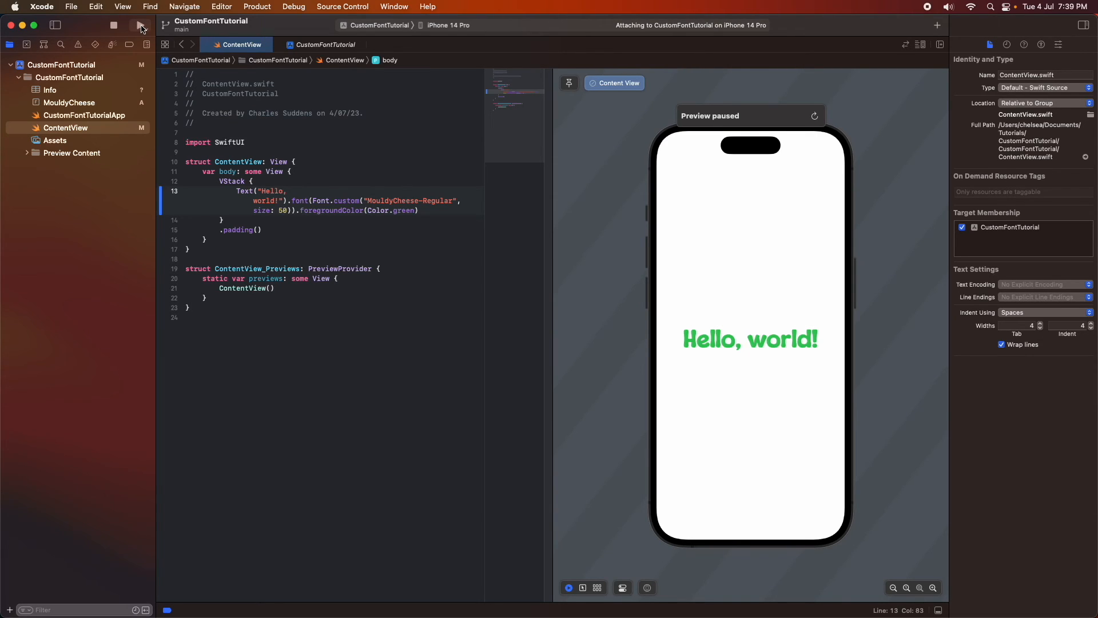
left_click(114, 24)
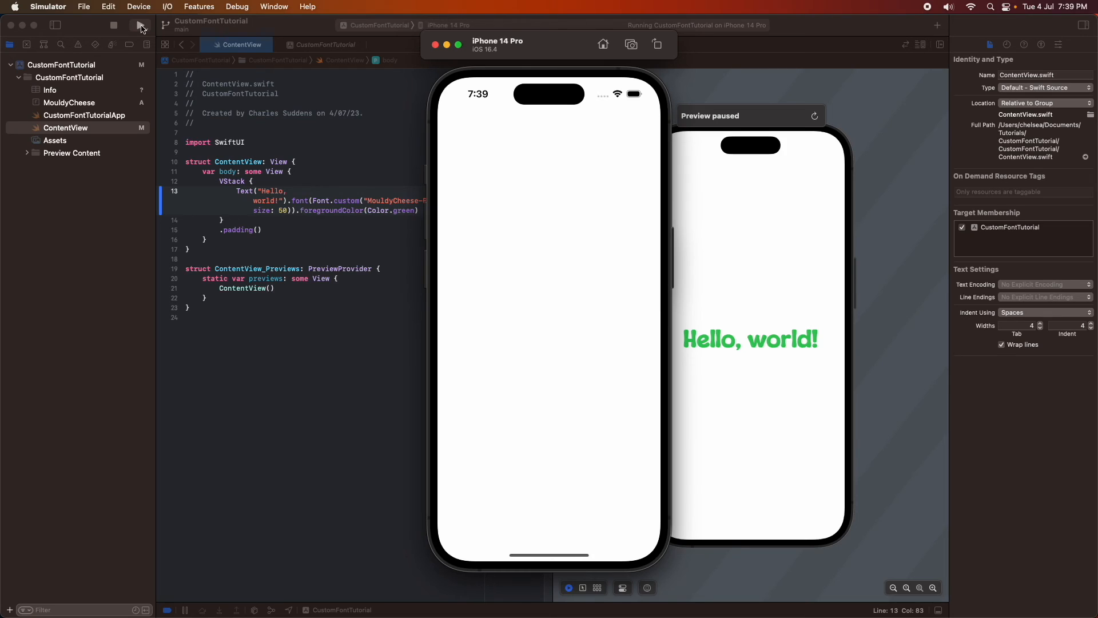